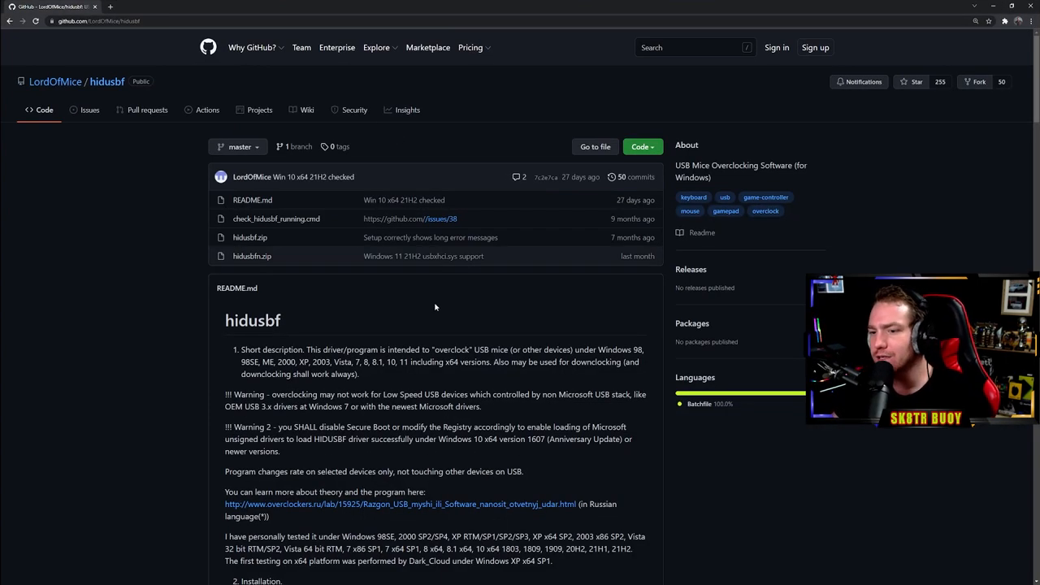
- Download the hidusbf.zip archive from the hidusbf GitHub repository
scroll(down, 3)
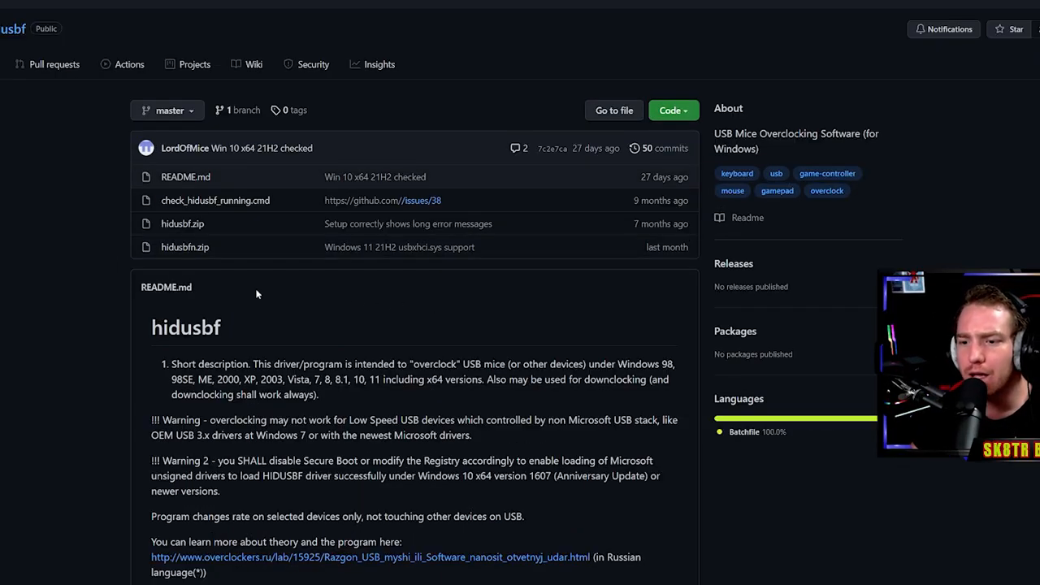
mouse_move(182, 223)
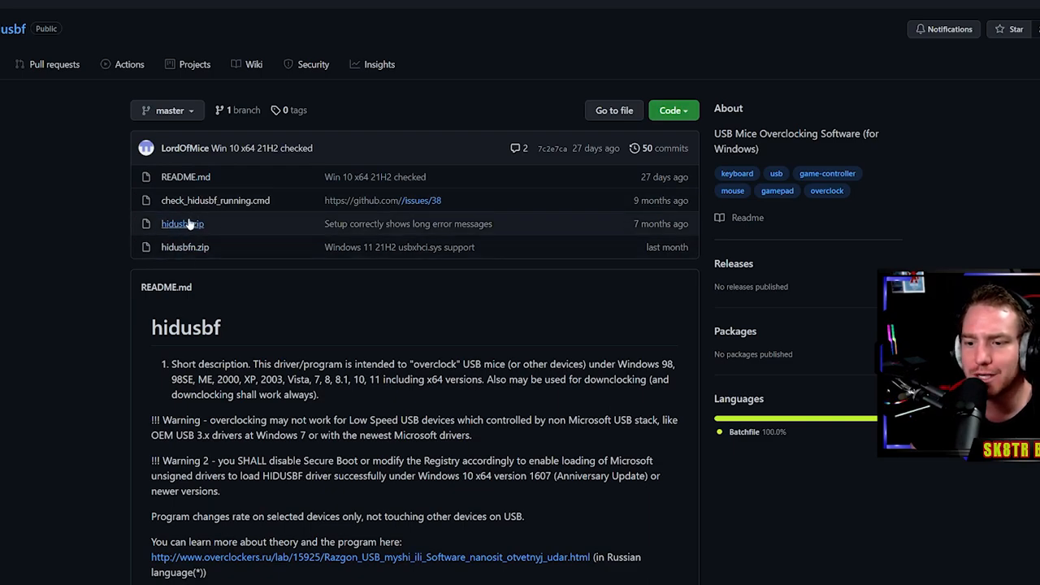
click(182, 224)
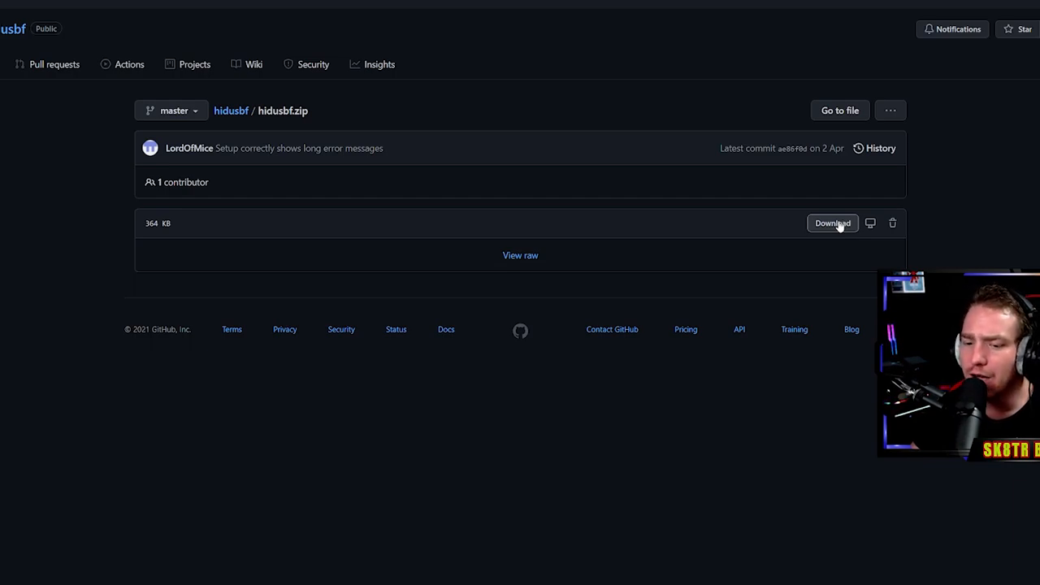
click(832, 223)
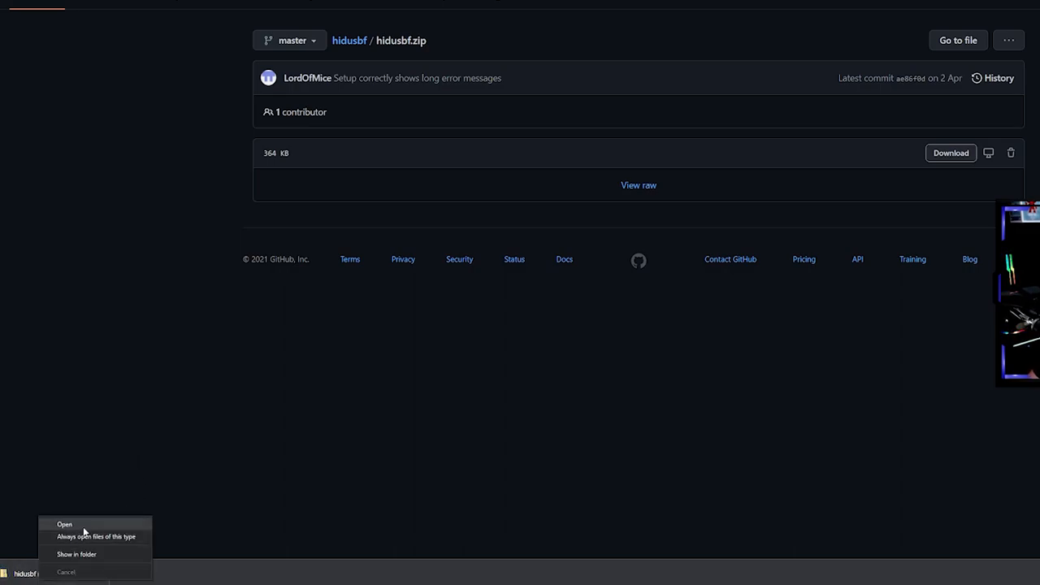
- Open the downloaded hidusbf.zip, start Extract all, and browse for a destination folder
click(64, 524)
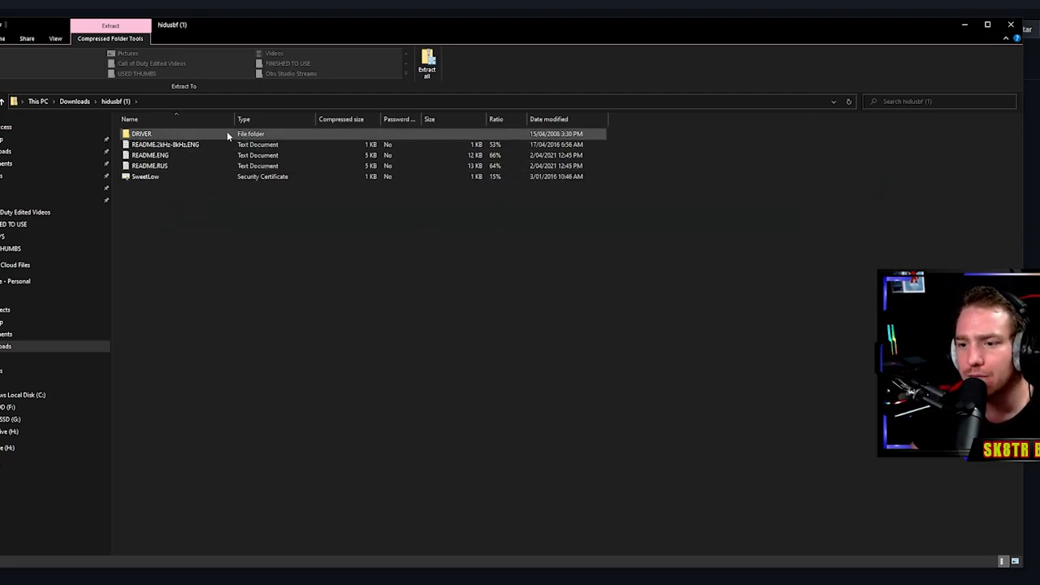
click(142, 134)
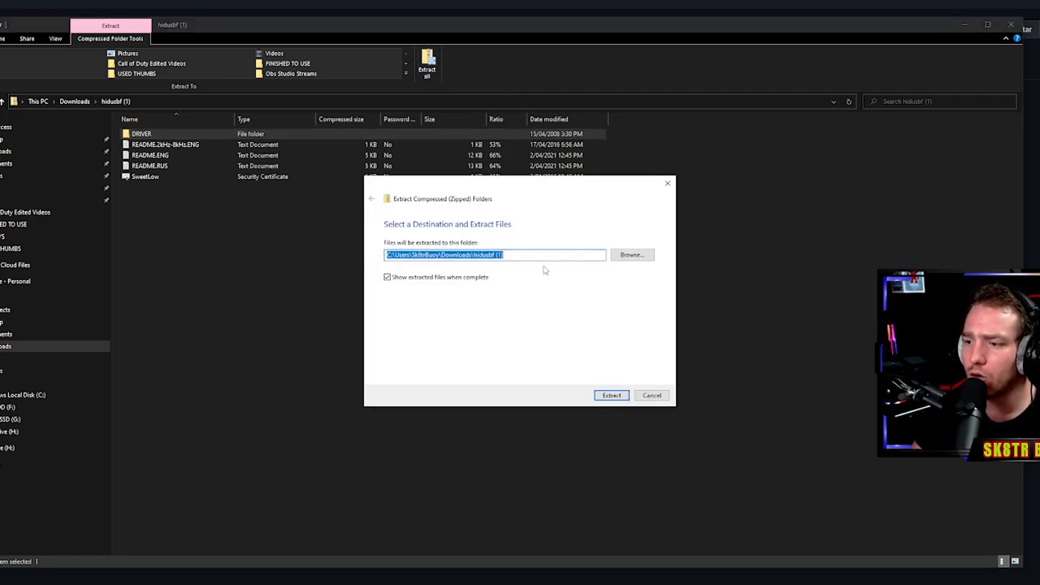
click(631, 254)
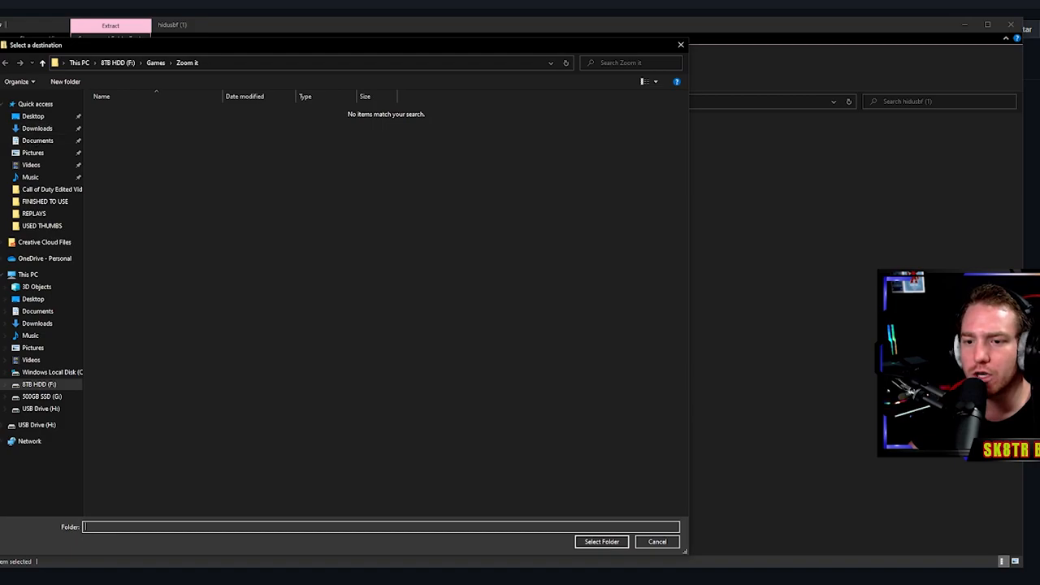
click(32, 116)
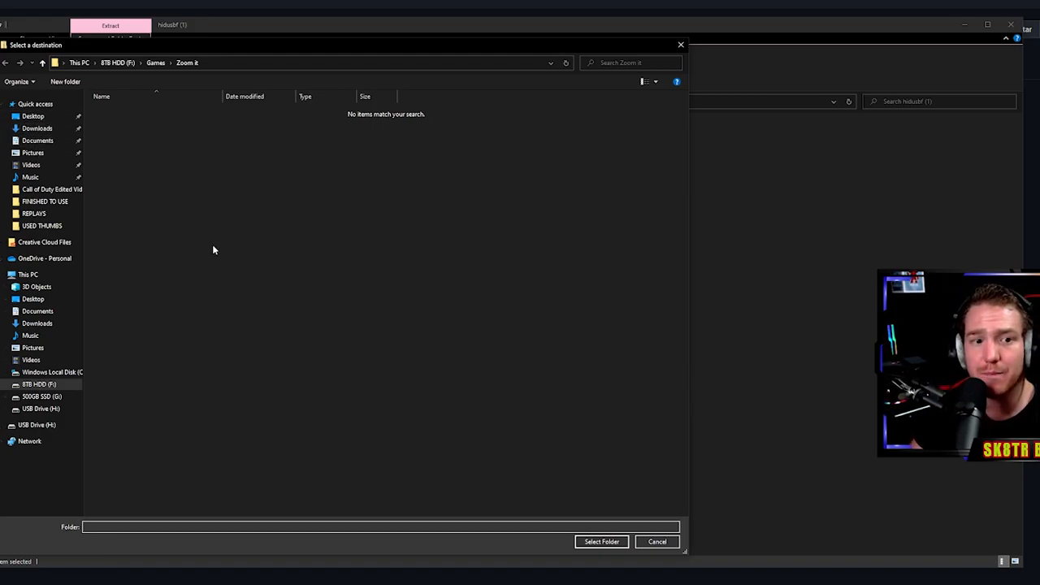
click(32, 116)
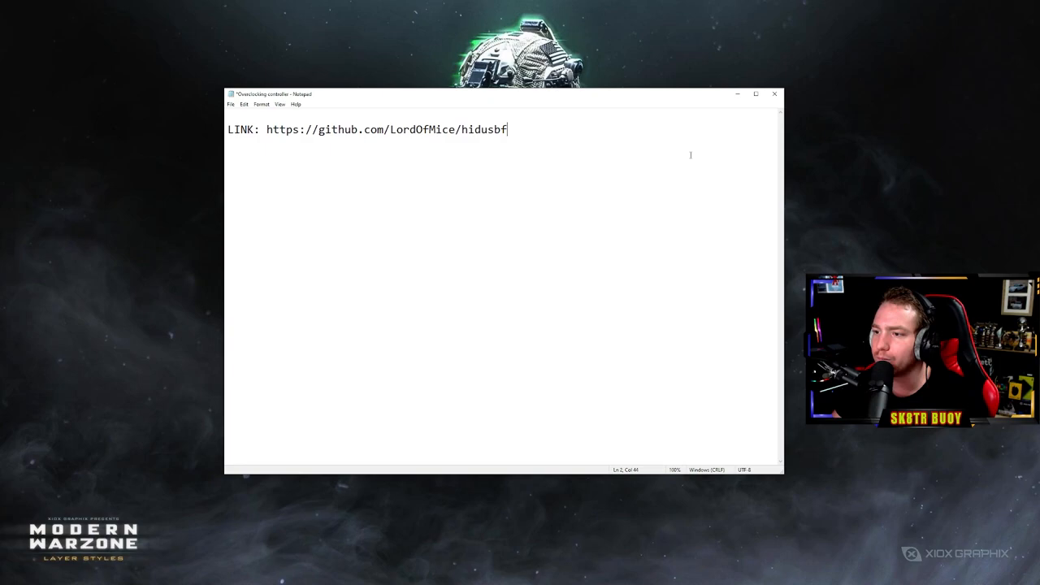
- Close the repository-link note in Notepad, choosing Don't Save
click(775, 94)
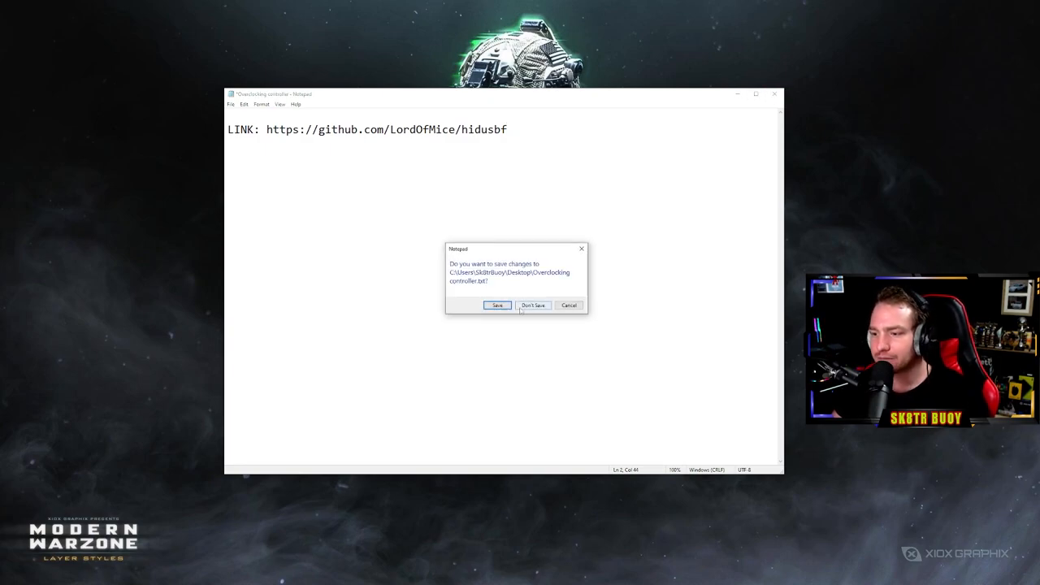
click(532, 305)
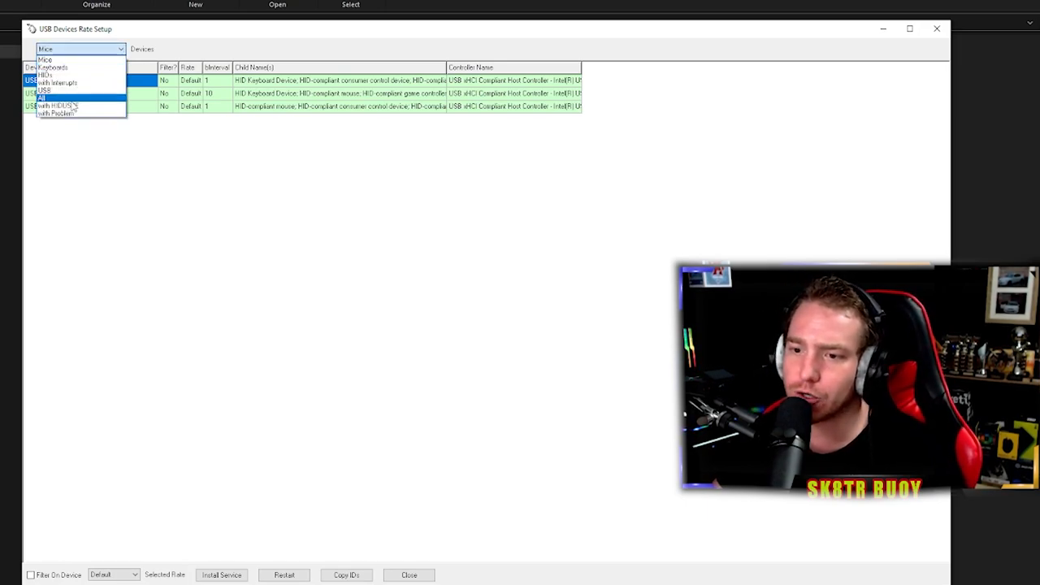
- Switch the Devices dropdown to All to list every USB device
click(43, 98)
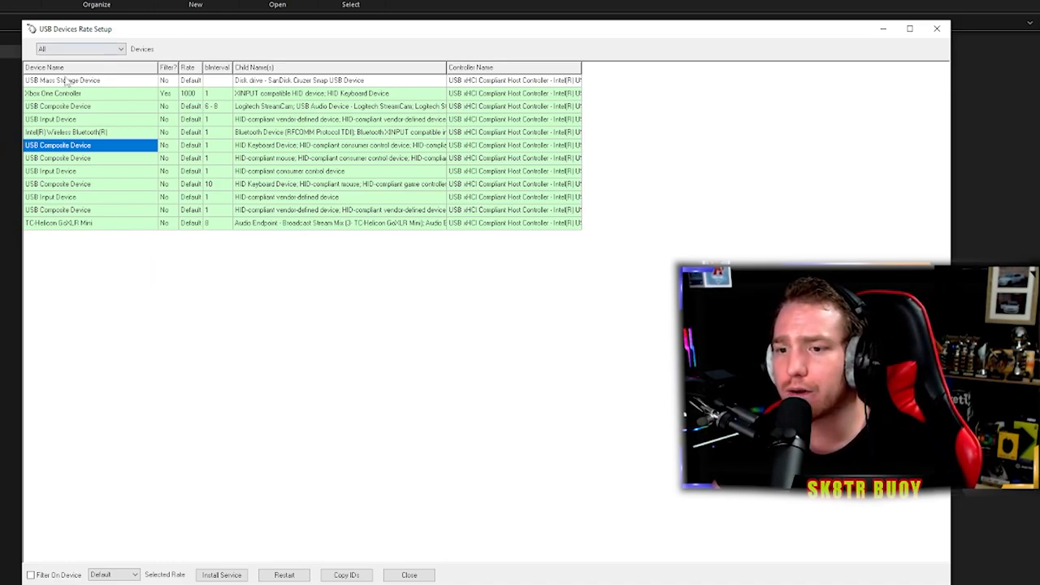
mouse_move(90, 104)
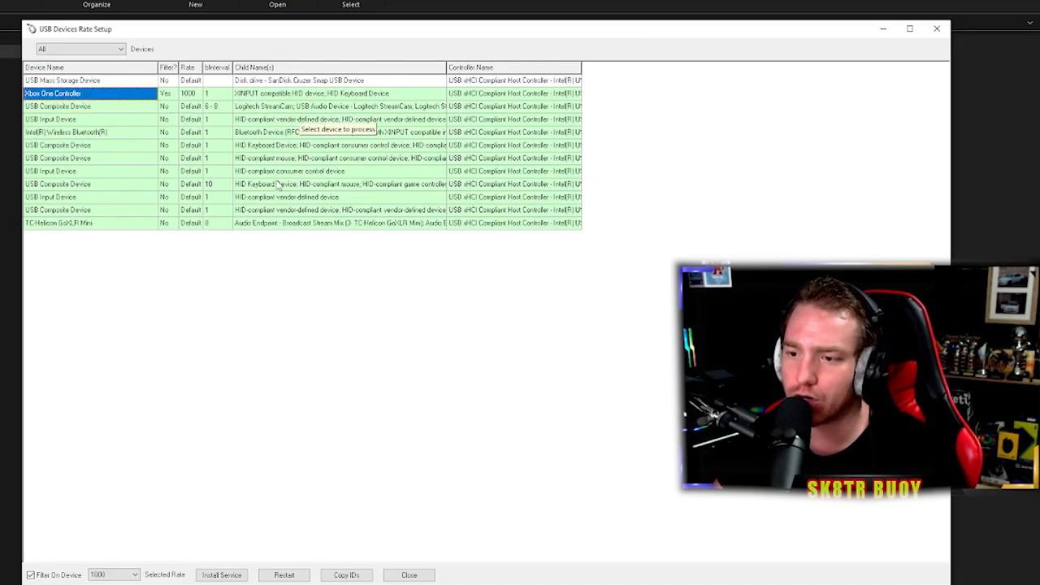
- Select Xbox One Controller, run Install Service, and allow HIDUSBF.INF to open
click(340, 131)
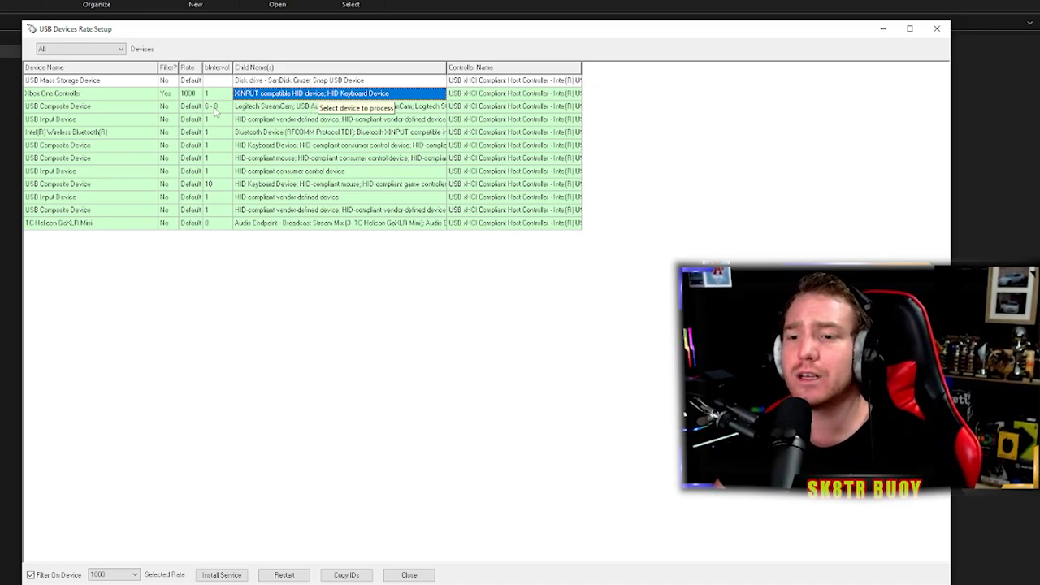
click(53, 93)
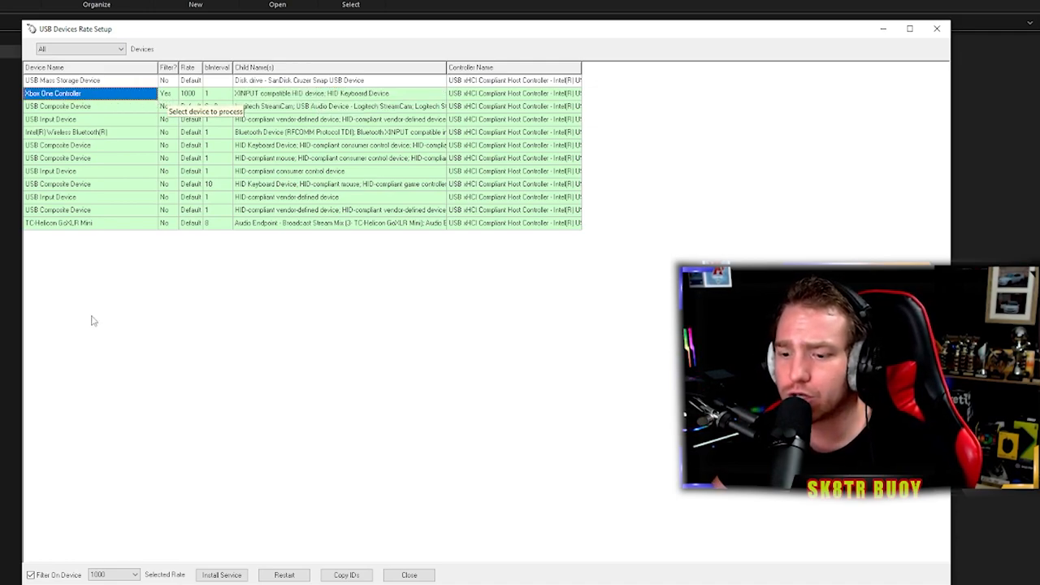
click(221, 575)
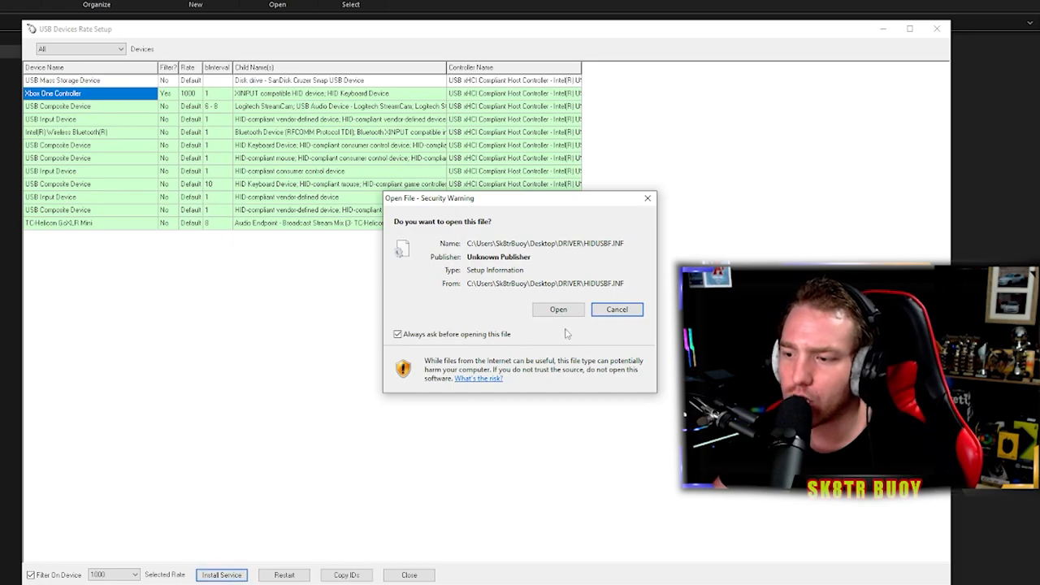
click(616, 309)
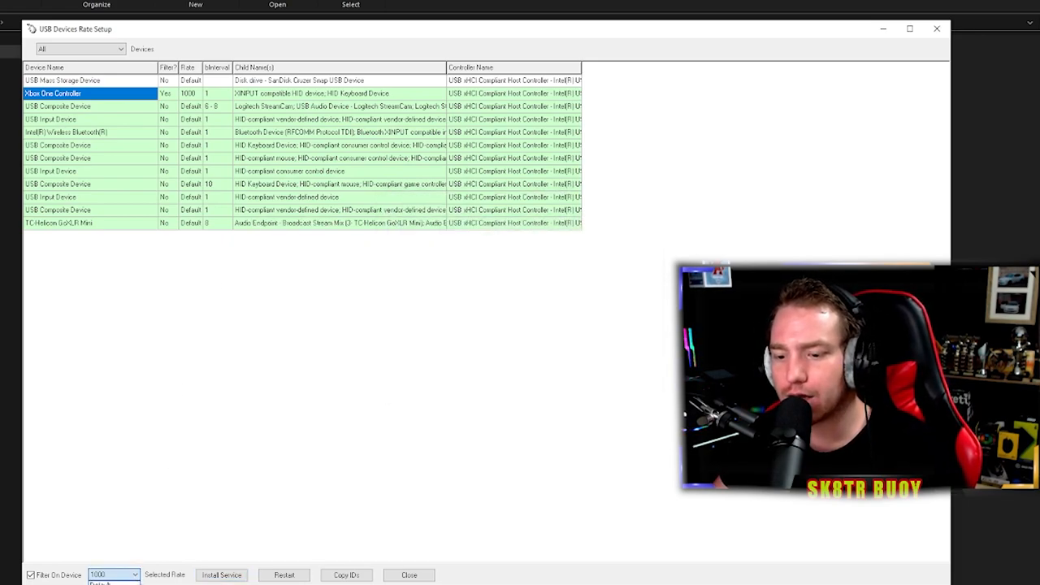
click(221, 574)
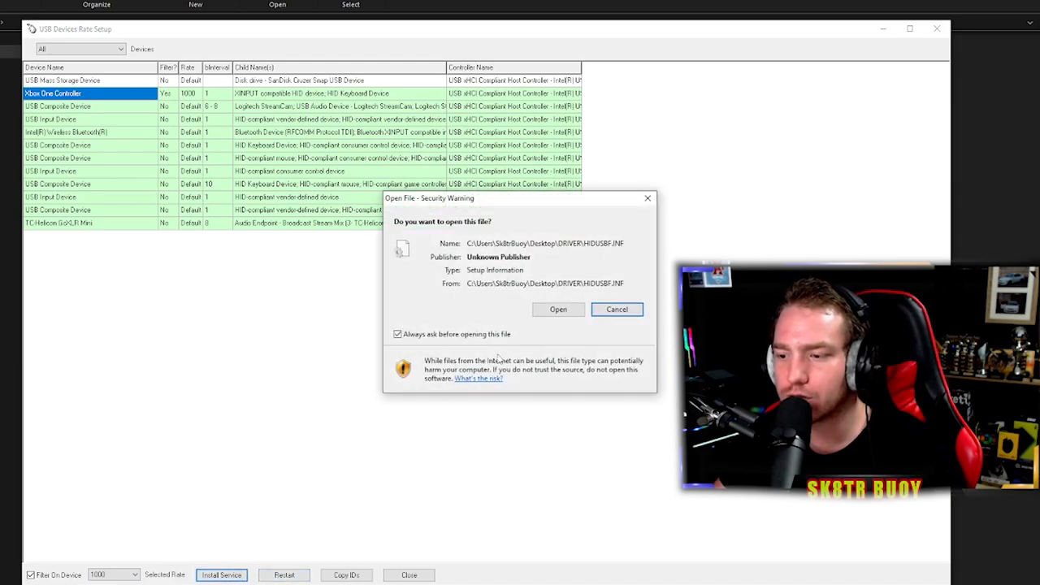
click(616, 309)
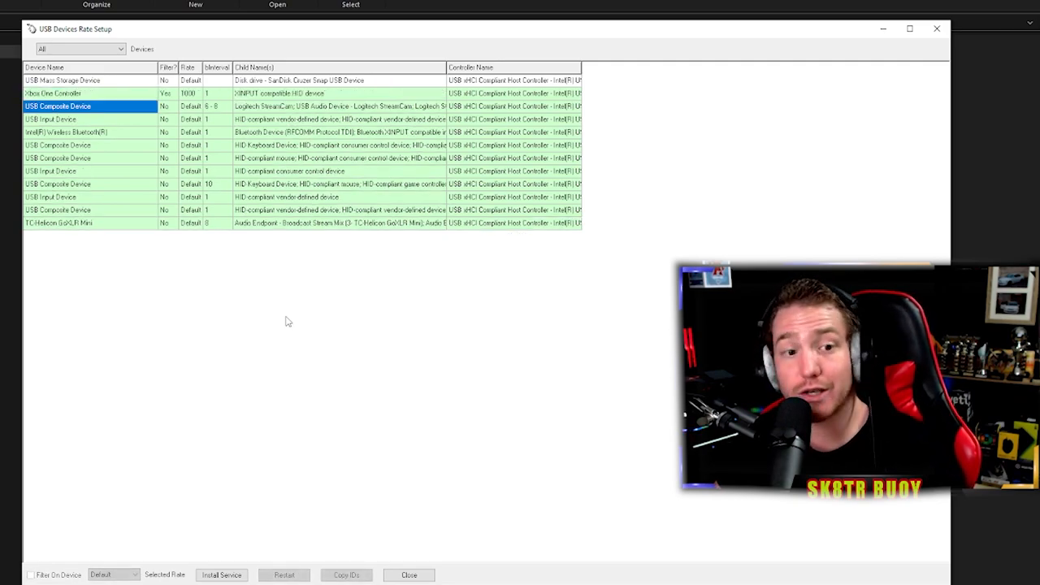
- Reselect Xbox One Controller and rerun Install Service, allowing the HIDUSBF.INF file to open
click(53, 92)
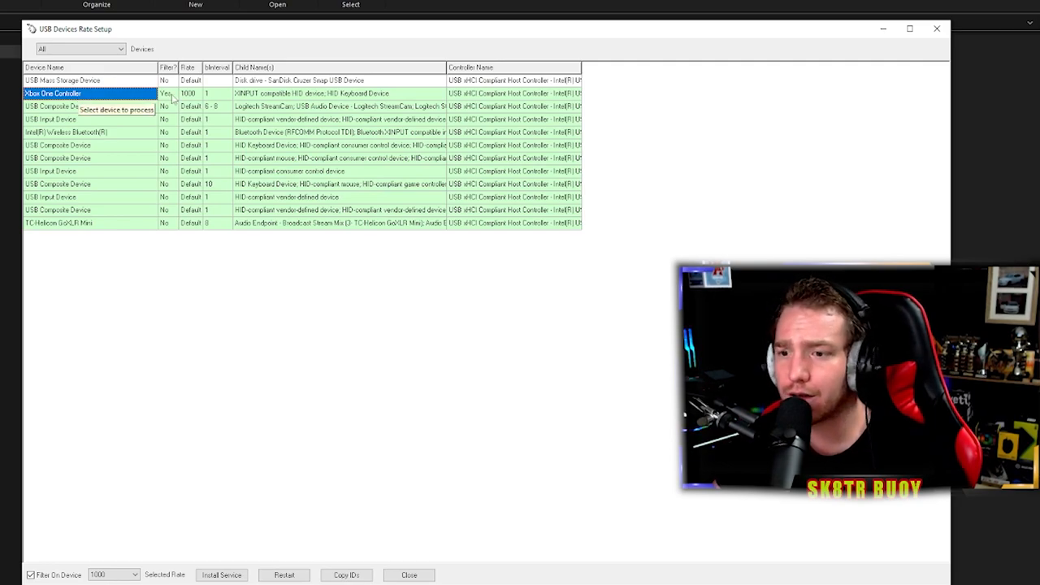
click(189, 92)
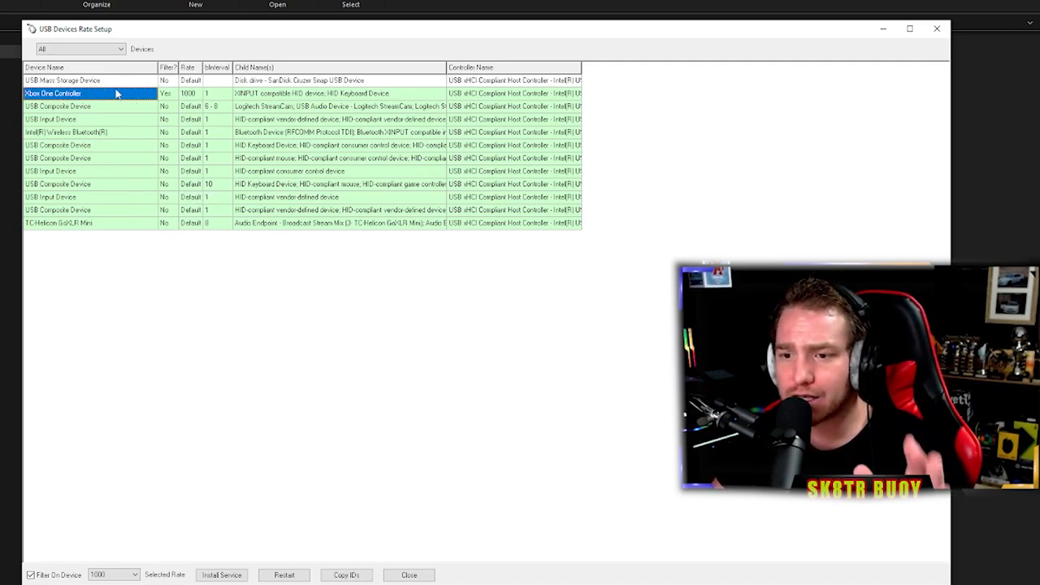
click(134, 575)
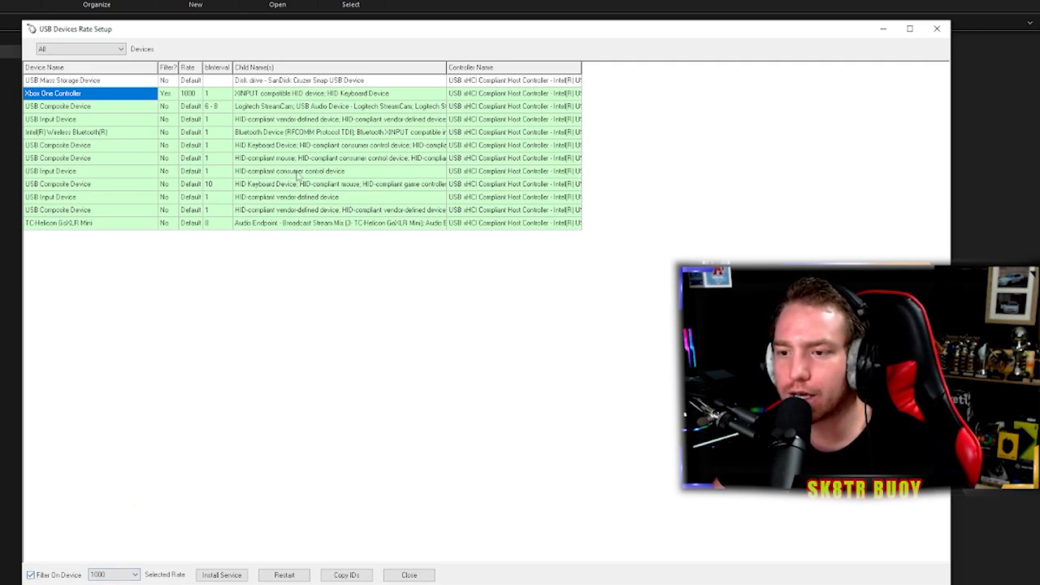
click(221, 574)
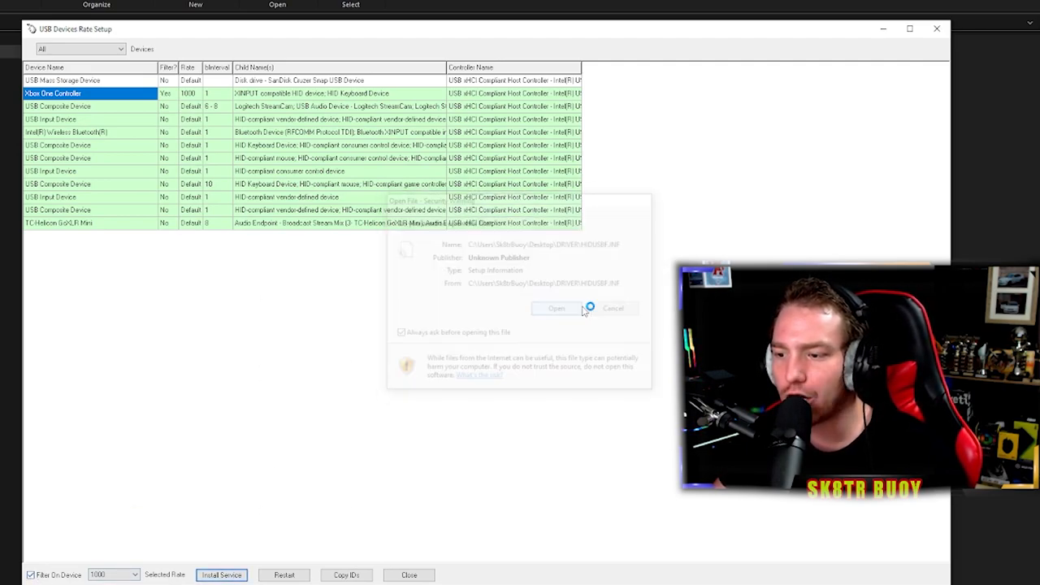